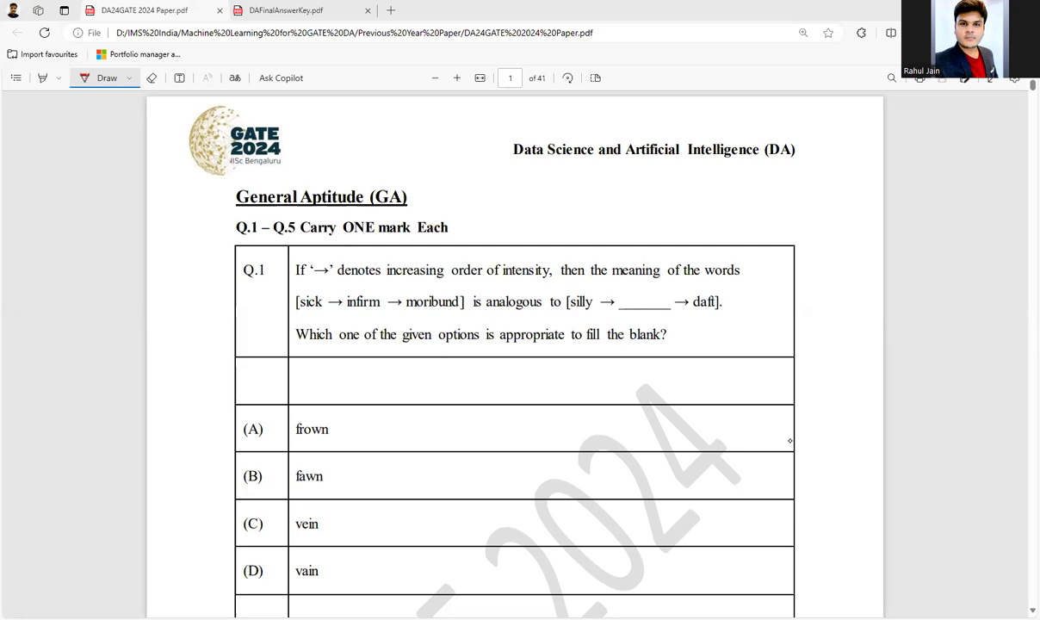
Draw red underlines beneath the GATE 2024 logo and (DA), and circle Q.1.
{"action": "left_click_drag", "start_coordinate": [197, 180], "coordinate": [267, 176]}
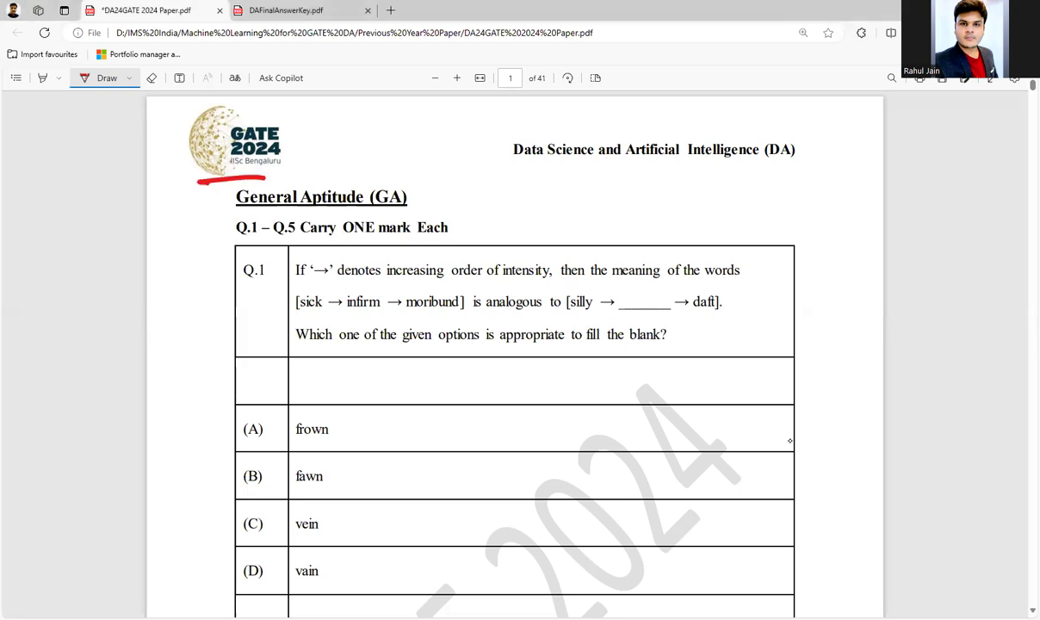
{"action": "left_click_drag", "start_coordinate": [746, 167], "coordinate": [797, 167]}
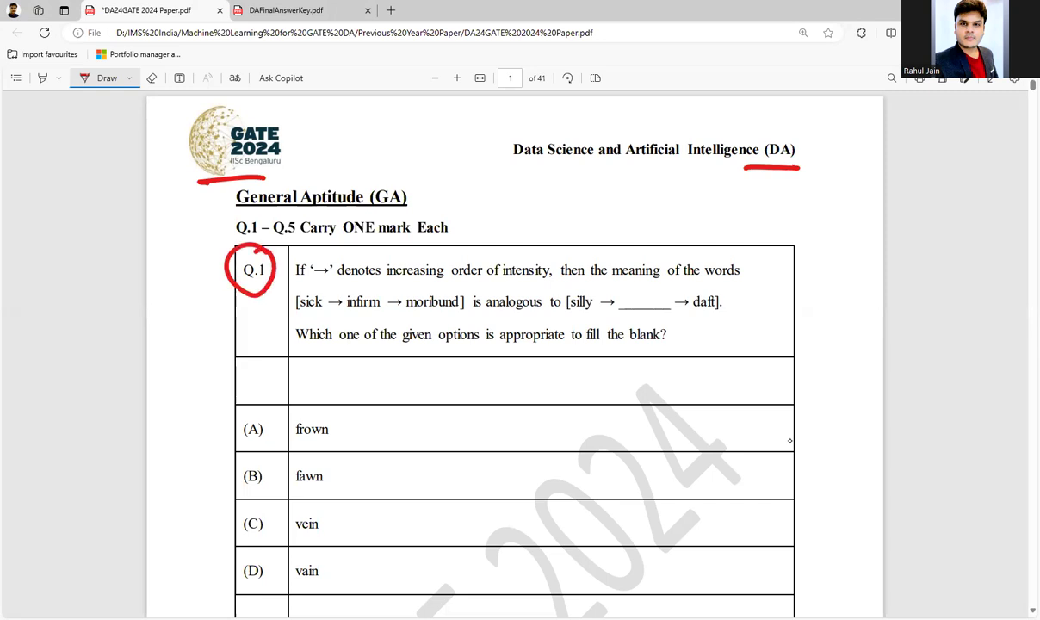
Underline the arrow, 'order of' and the bracketed word 'sick' in Question 1's analogy.
{"action": "left_click", "coordinate": [317, 279]}
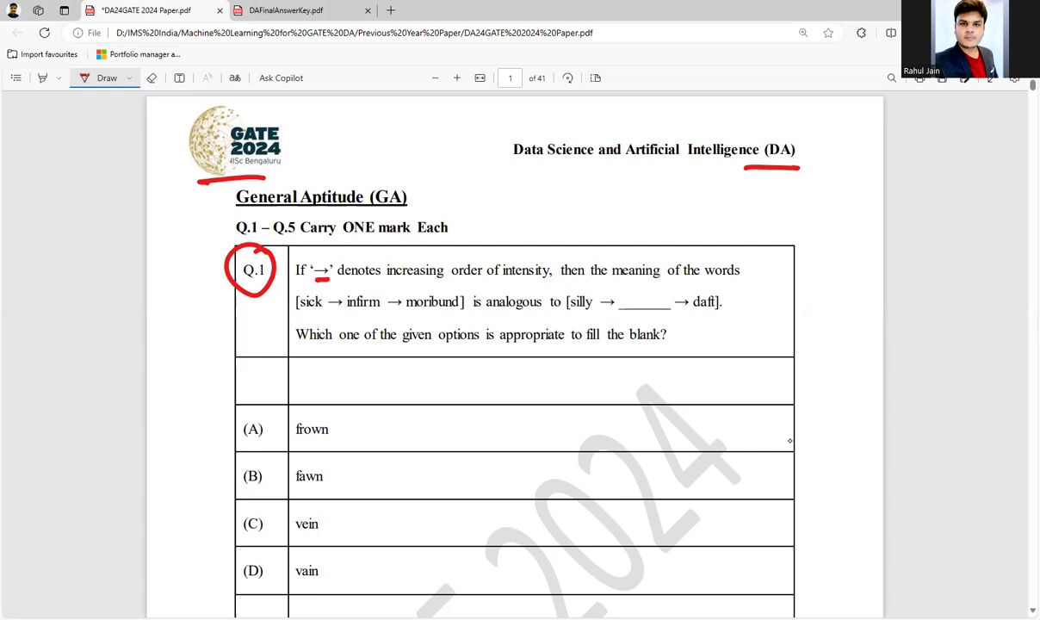
{"action": "left_click_drag", "start_coordinate": [451, 279], "coordinate": [502, 279]}
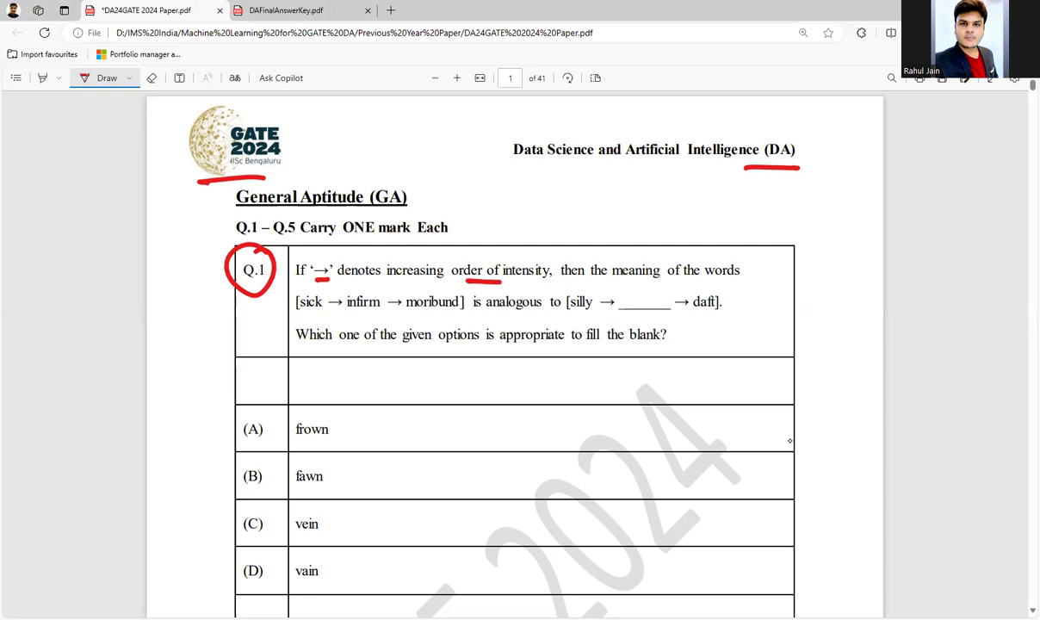
{"action": "left_click_drag", "start_coordinate": [668, 279], "coordinate": [703, 279]}
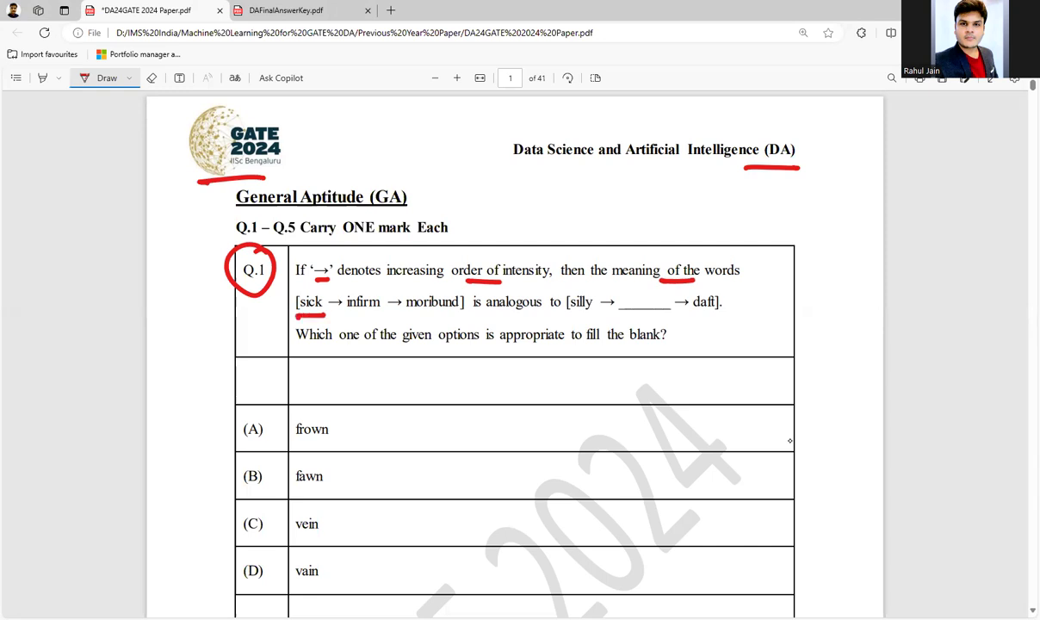
Underline infirm, moribund, silly, daft and 'appropriate', marking the blank with a question mark.
{"action": "left_click_drag", "start_coordinate": [344, 313], "coordinate": [454, 313]}
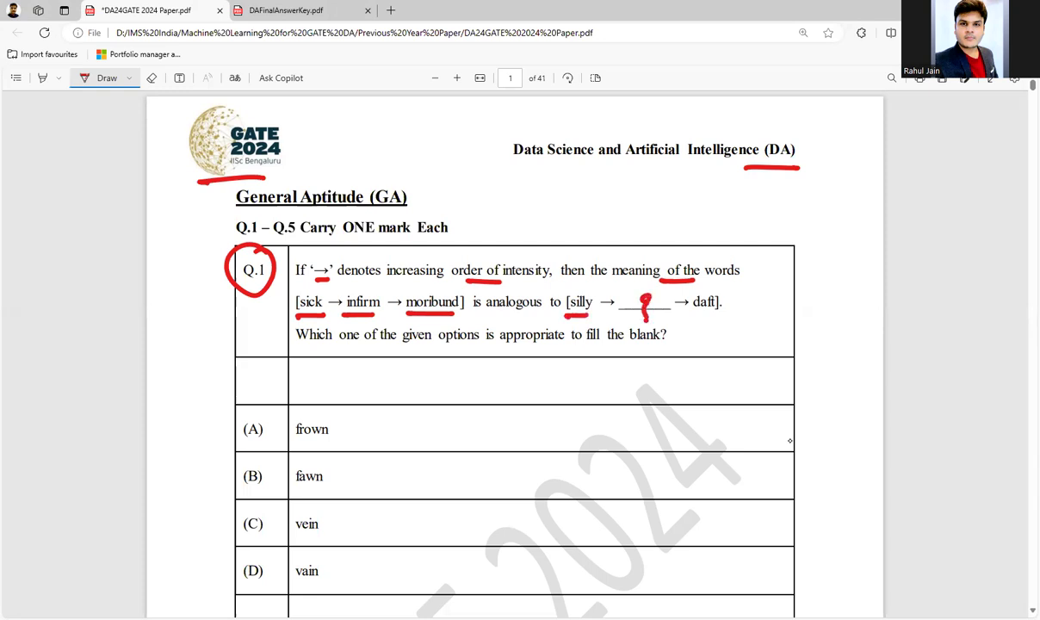
{"action": "left_click_drag", "start_coordinate": [692, 313], "coordinate": [721, 313]}
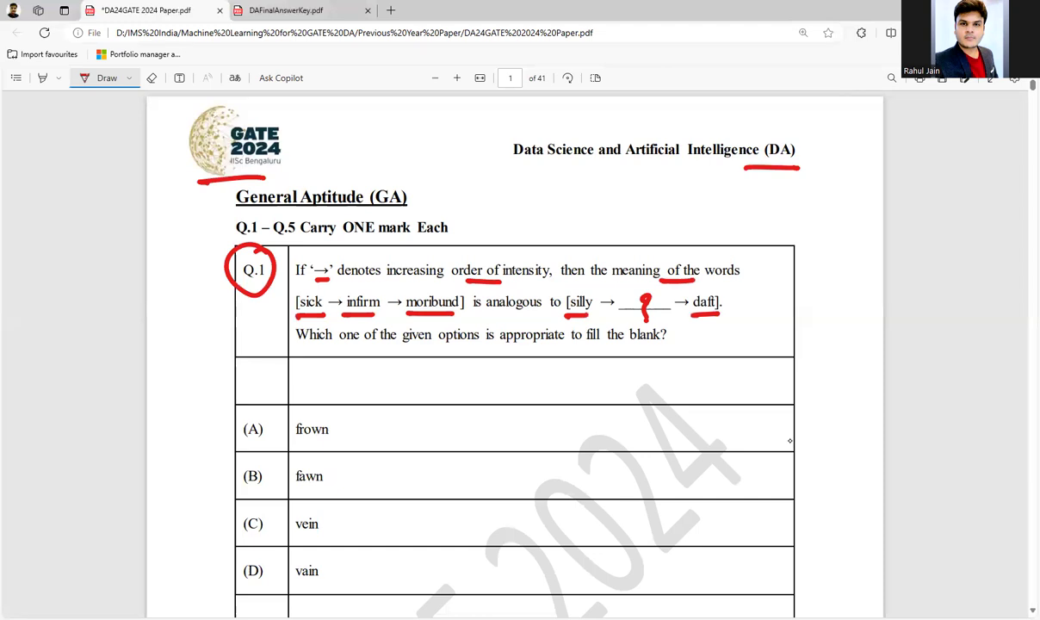
{"action": "left_click_drag", "start_coordinate": [500, 347], "coordinate": [551, 348]}
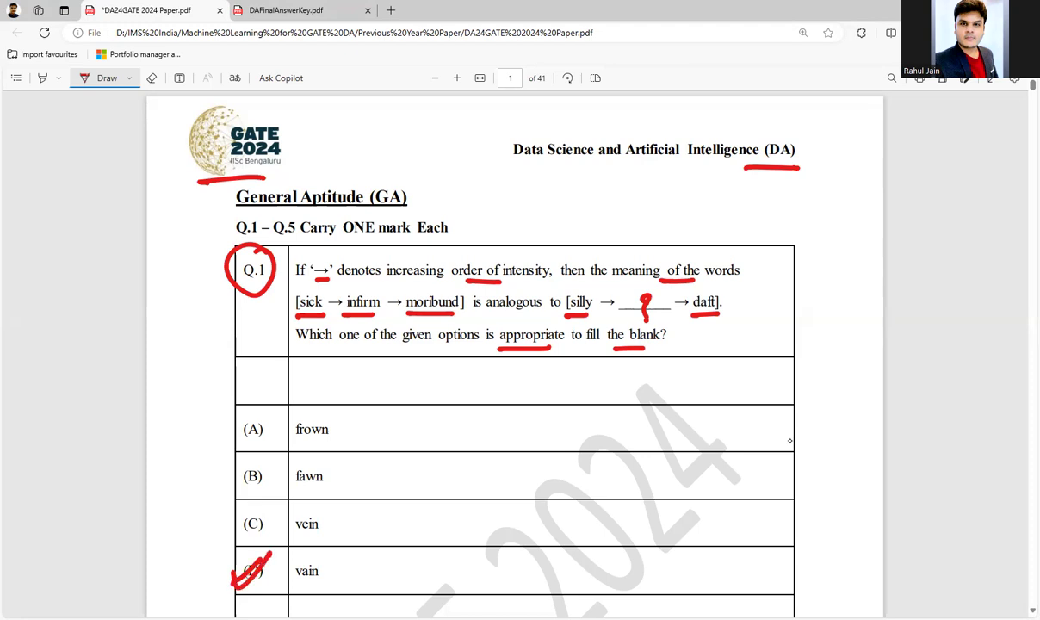
{"action": "mouse_move", "coordinate": [750, 316]}
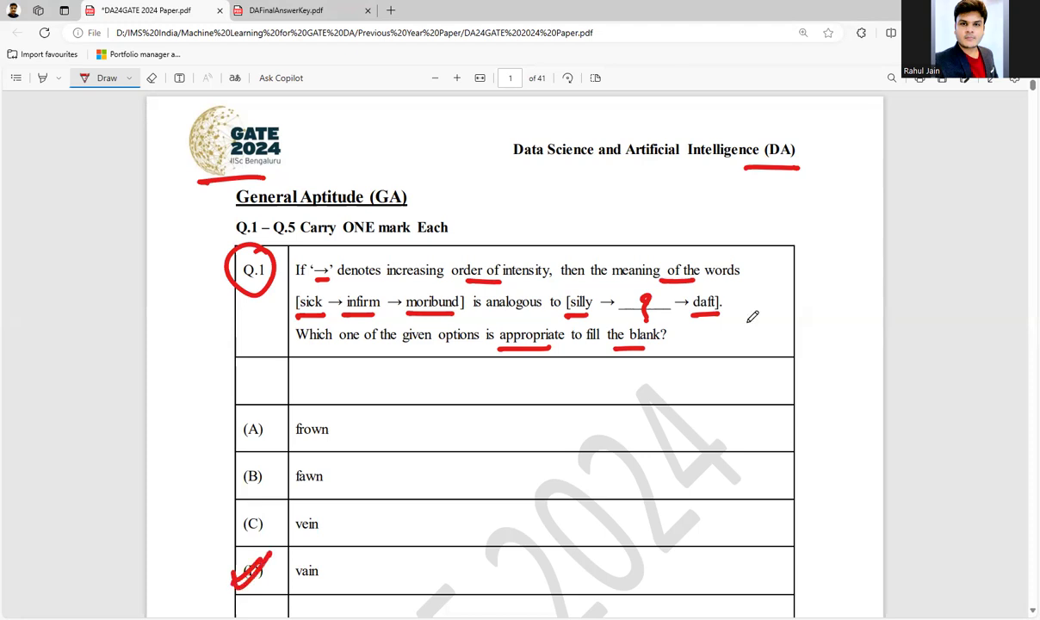